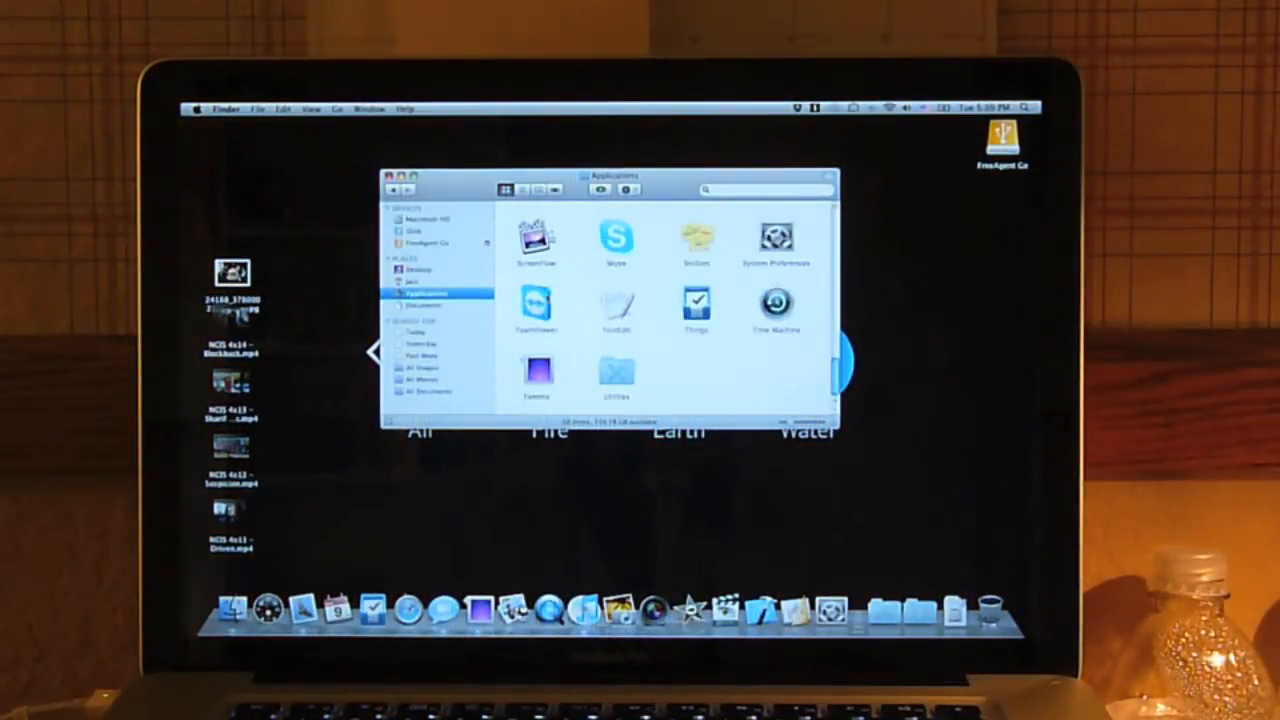
# Launch TeamViewer from the Finder Applications folder to show its ID and password.
pyautogui.doubleClick(535, 300)
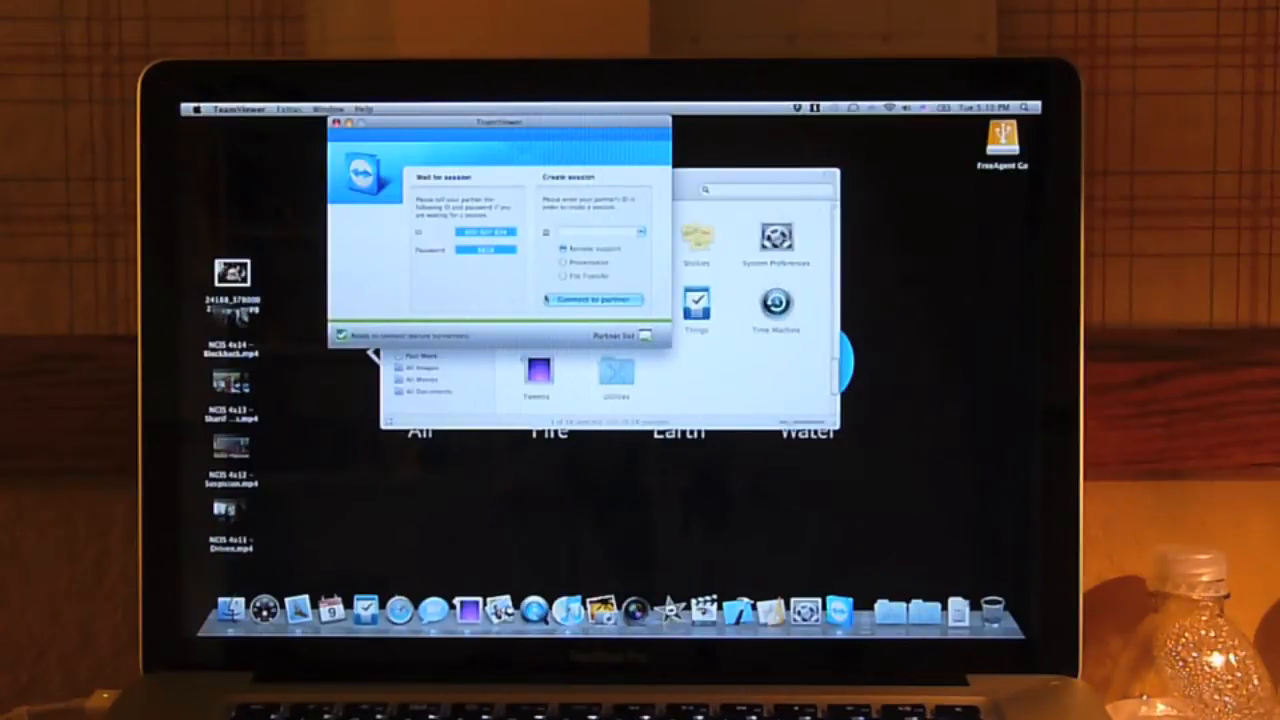